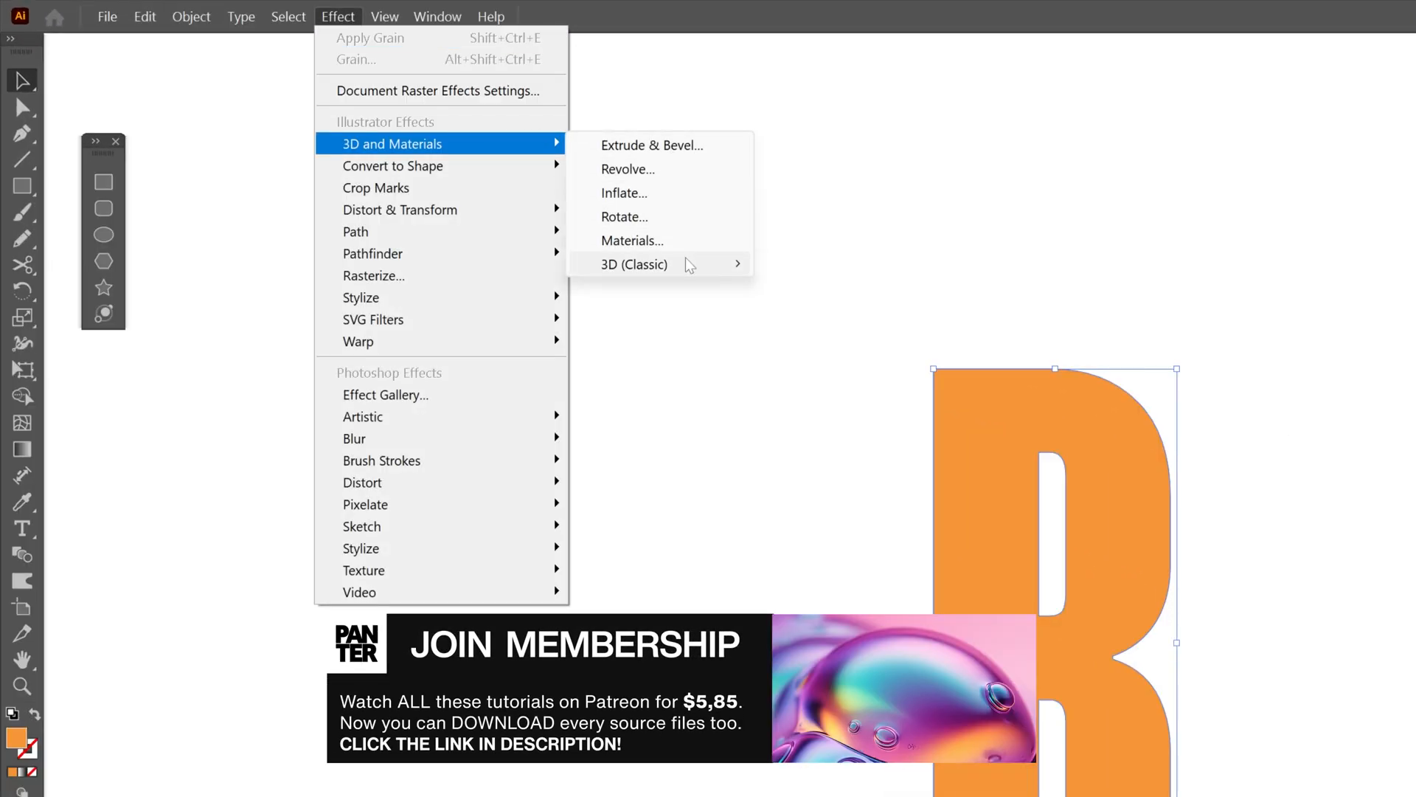
- Extrude the flat orange R into a 3D letter with brown sides using Extrude & Bevel
{"action": "left_click", "coordinate": [653, 145]}
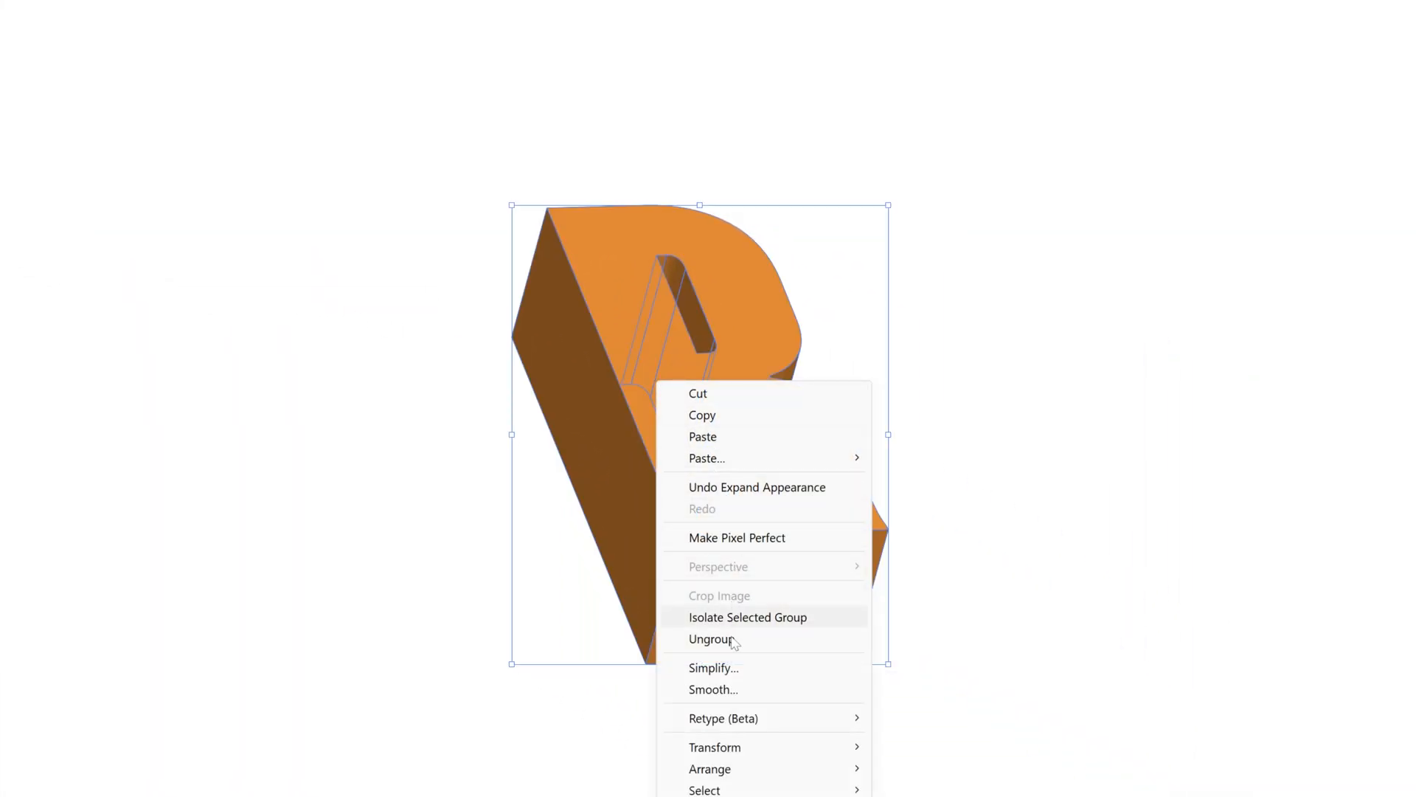
- Ungroup the extruded 3D R into its separate faces
{"action": "left_click", "coordinate": [711, 639]}
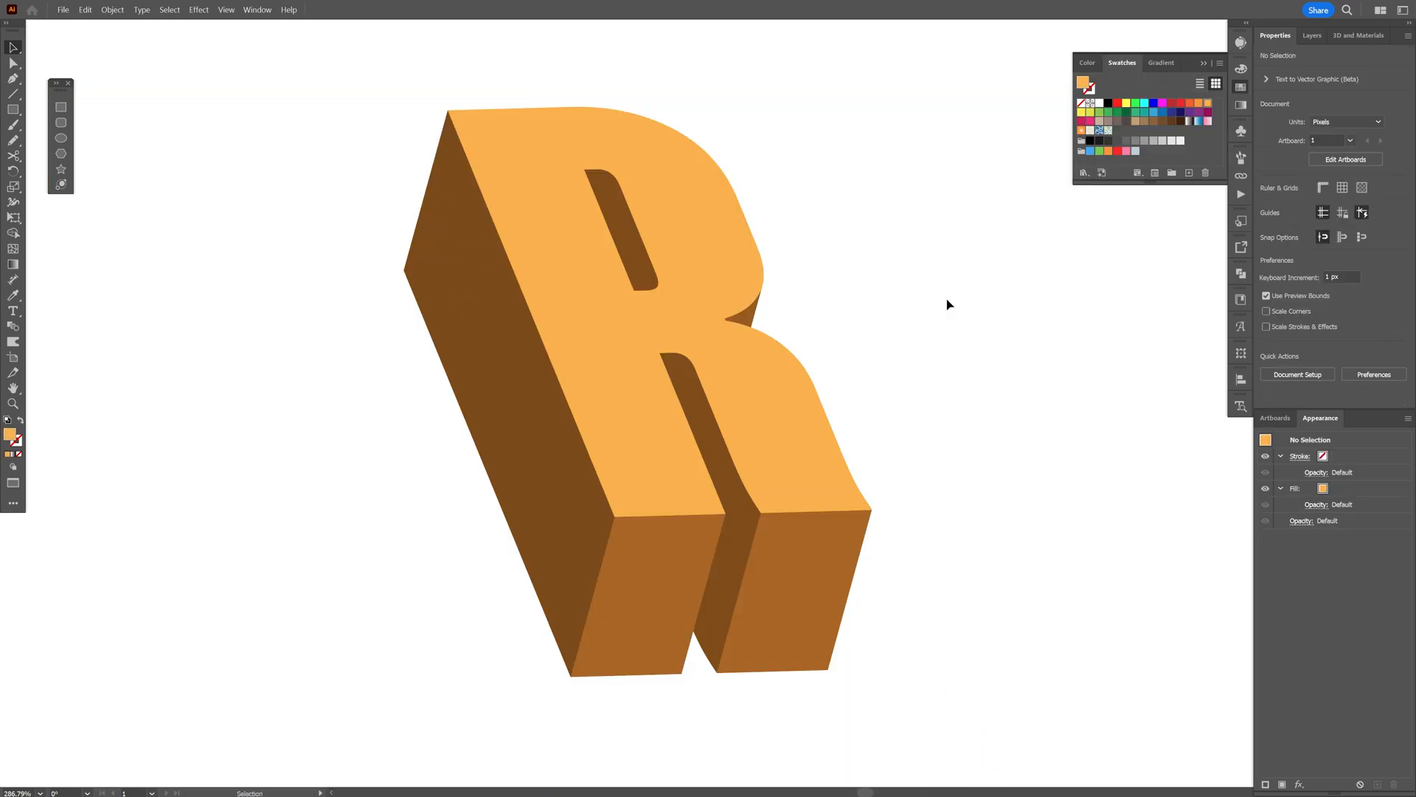
- Fill the R's leg front faces with a linear orange-to-red gradient, then select the side faces
{"action": "left_click", "coordinate": [642, 562]}
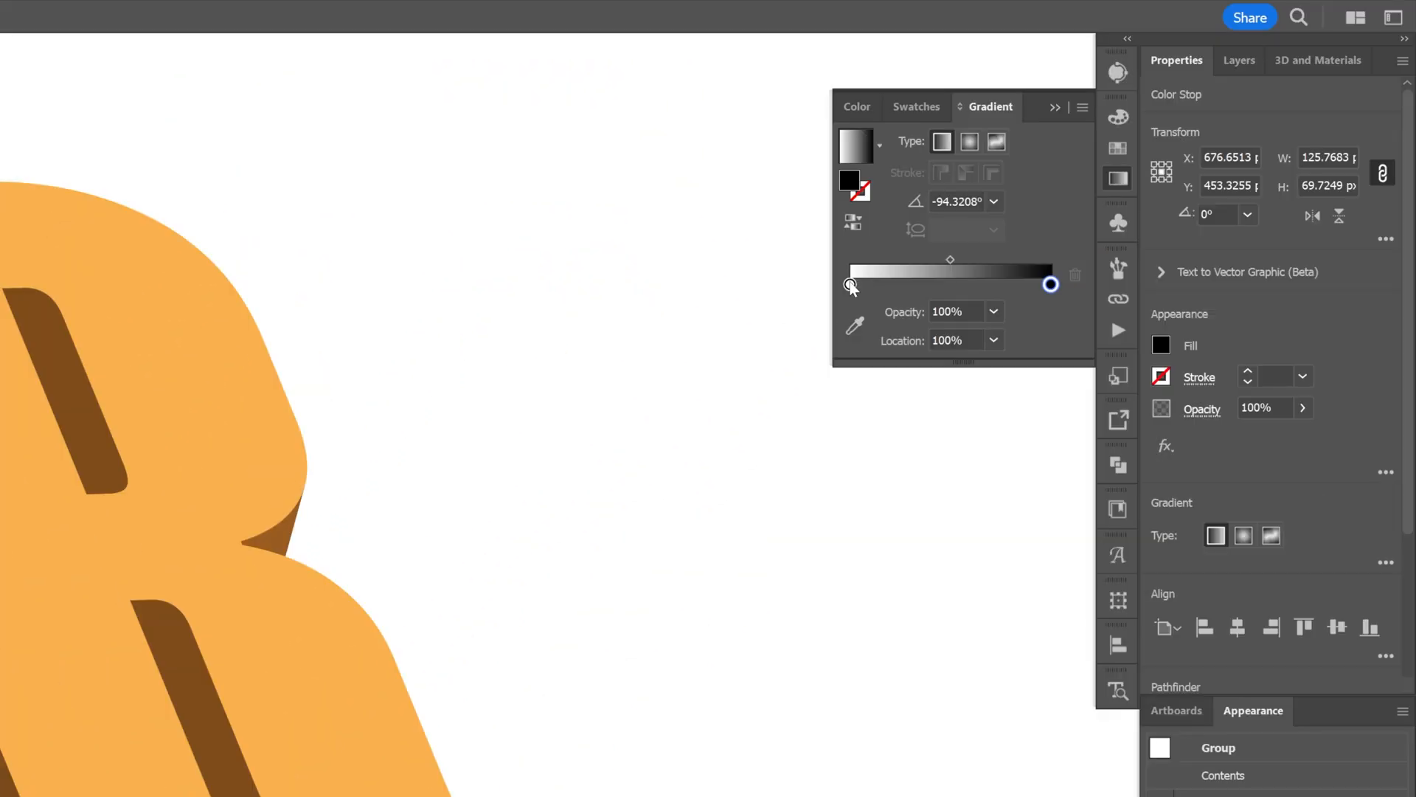
{"action": "left_click", "coordinate": [967, 352]}
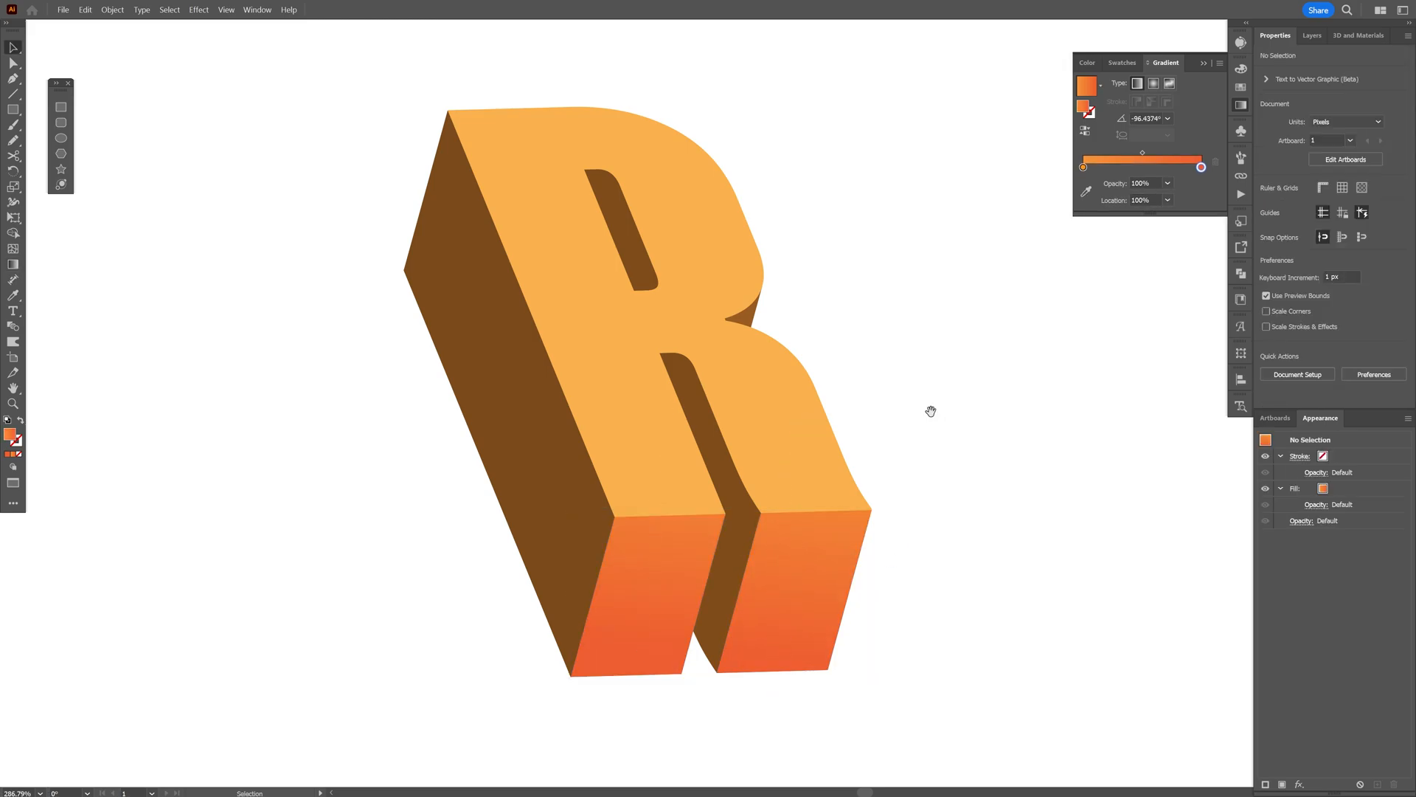
{"action": "left_click", "coordinate": [543, 439]}
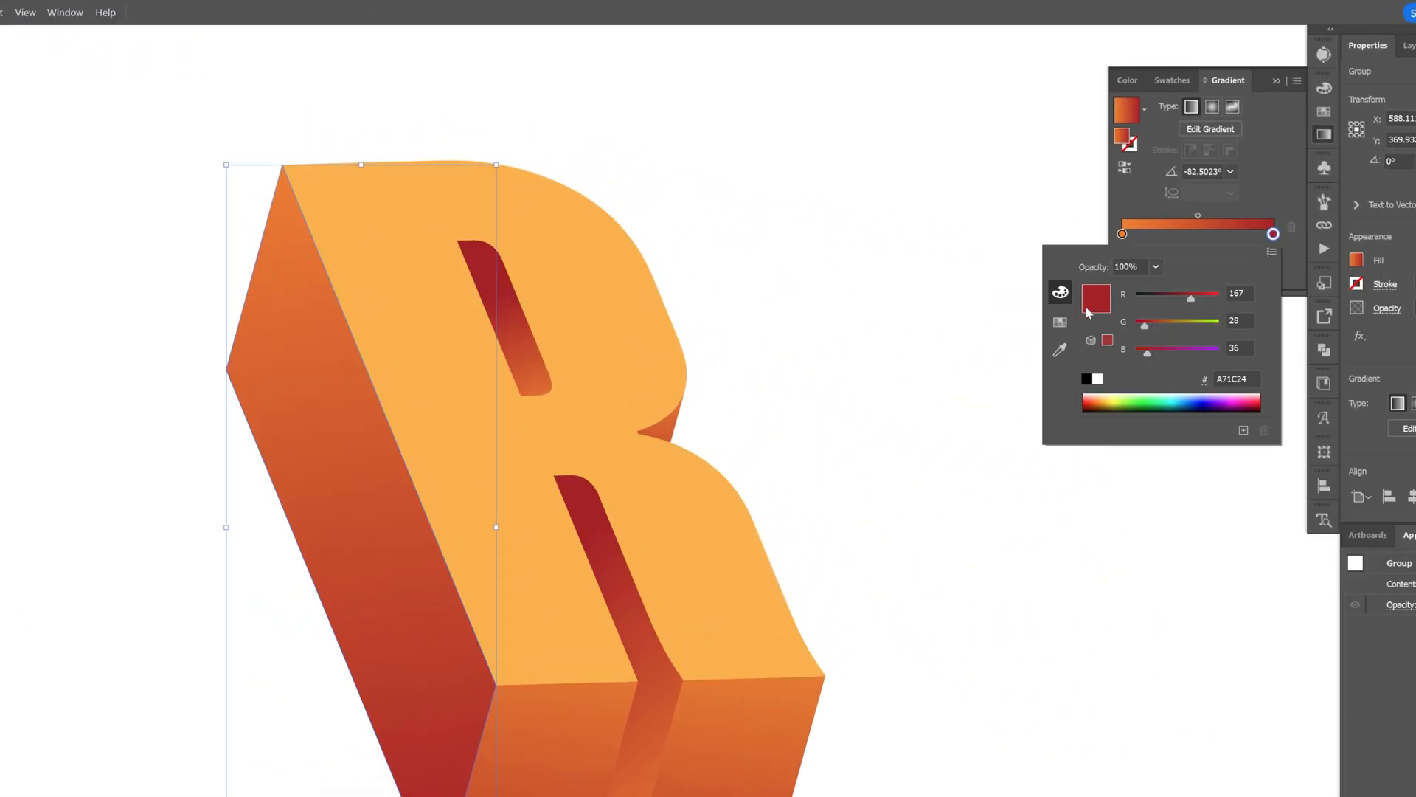
- Set the side gradient's end stop to deep red and the left-side copy's stop to white
{"action": "left_click", "coordinate": [1122, 234]}
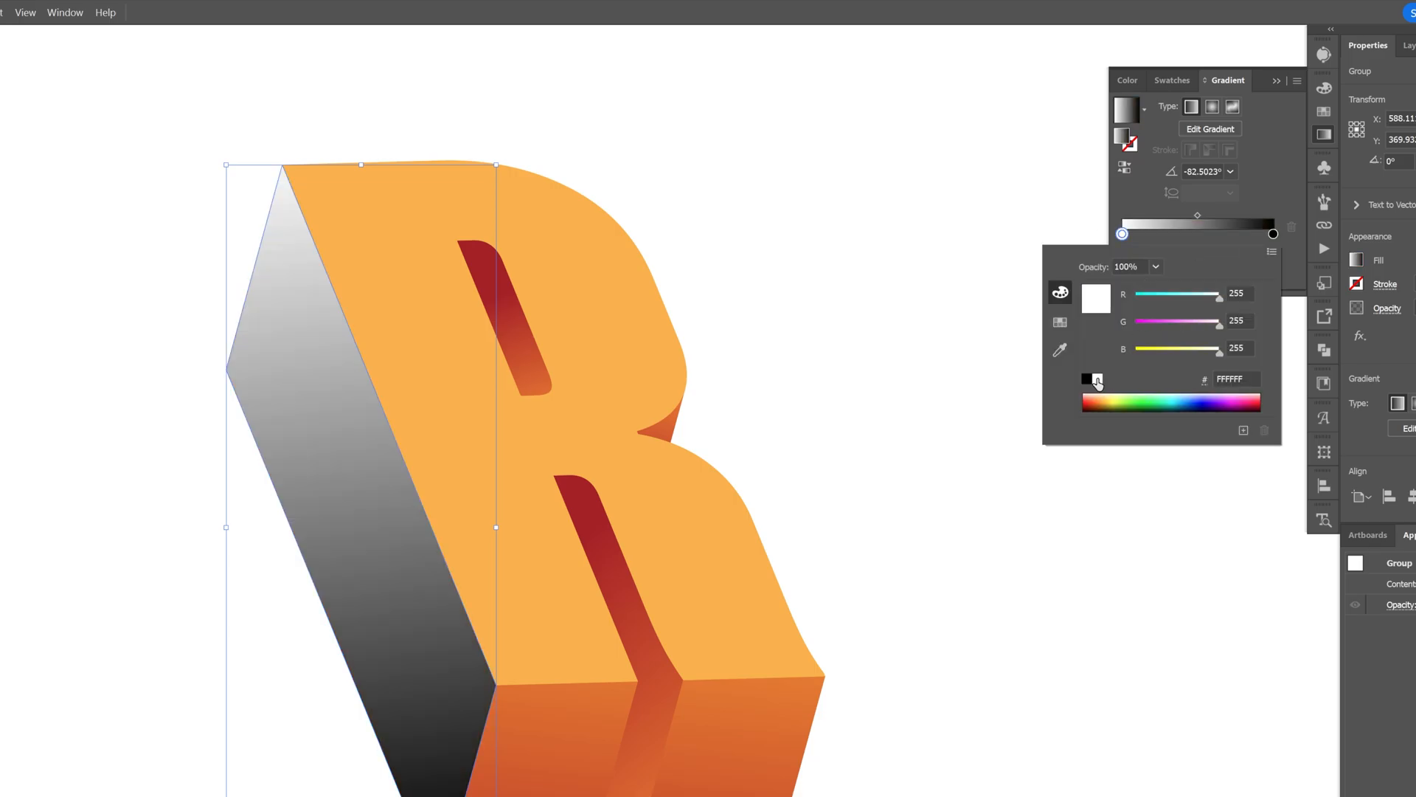
{"action": "left_click", "coordinate": [348, 16]}
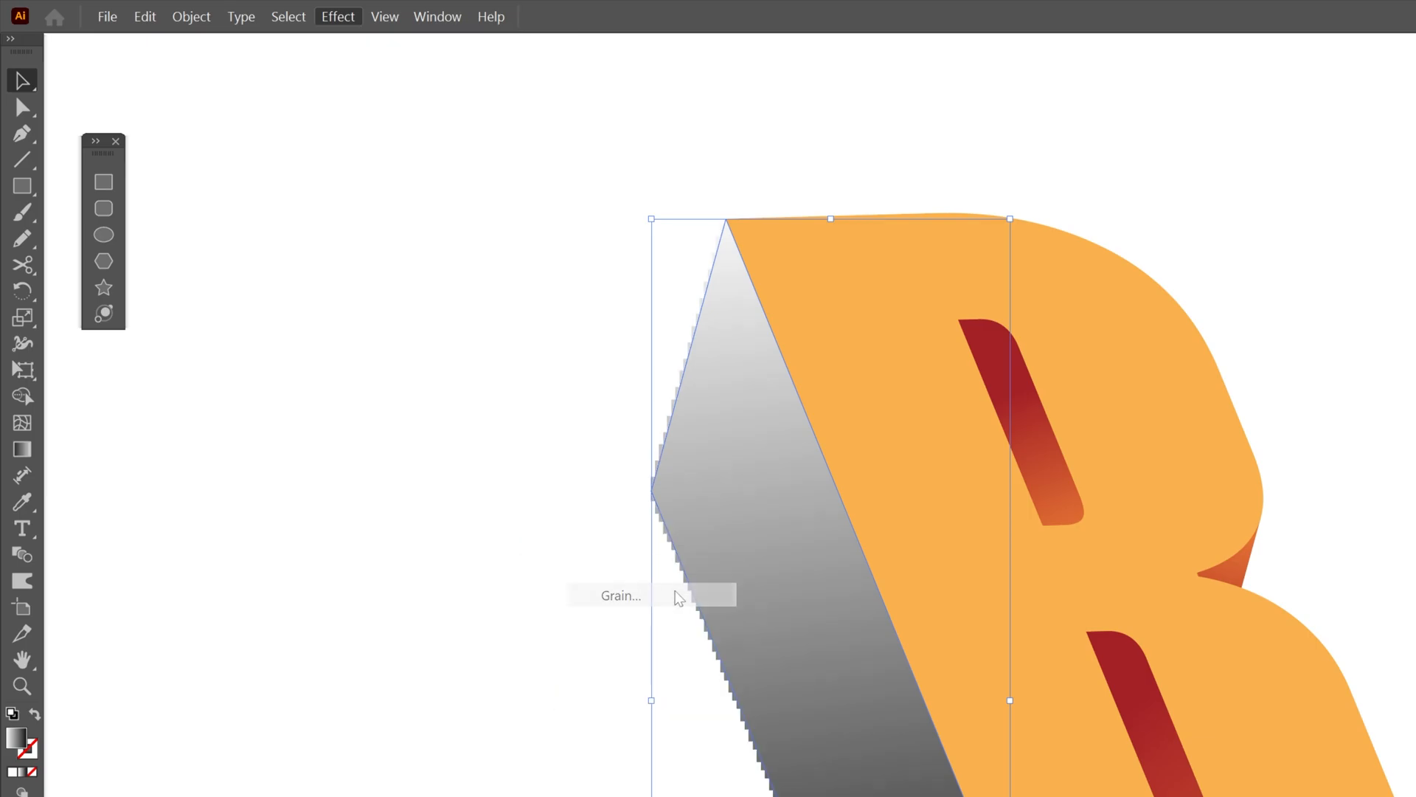
- Apply Stippled grain at intensity 33 to the white-to-black left side copy
{"action": "left_click", "coordinate": [622, 597]}
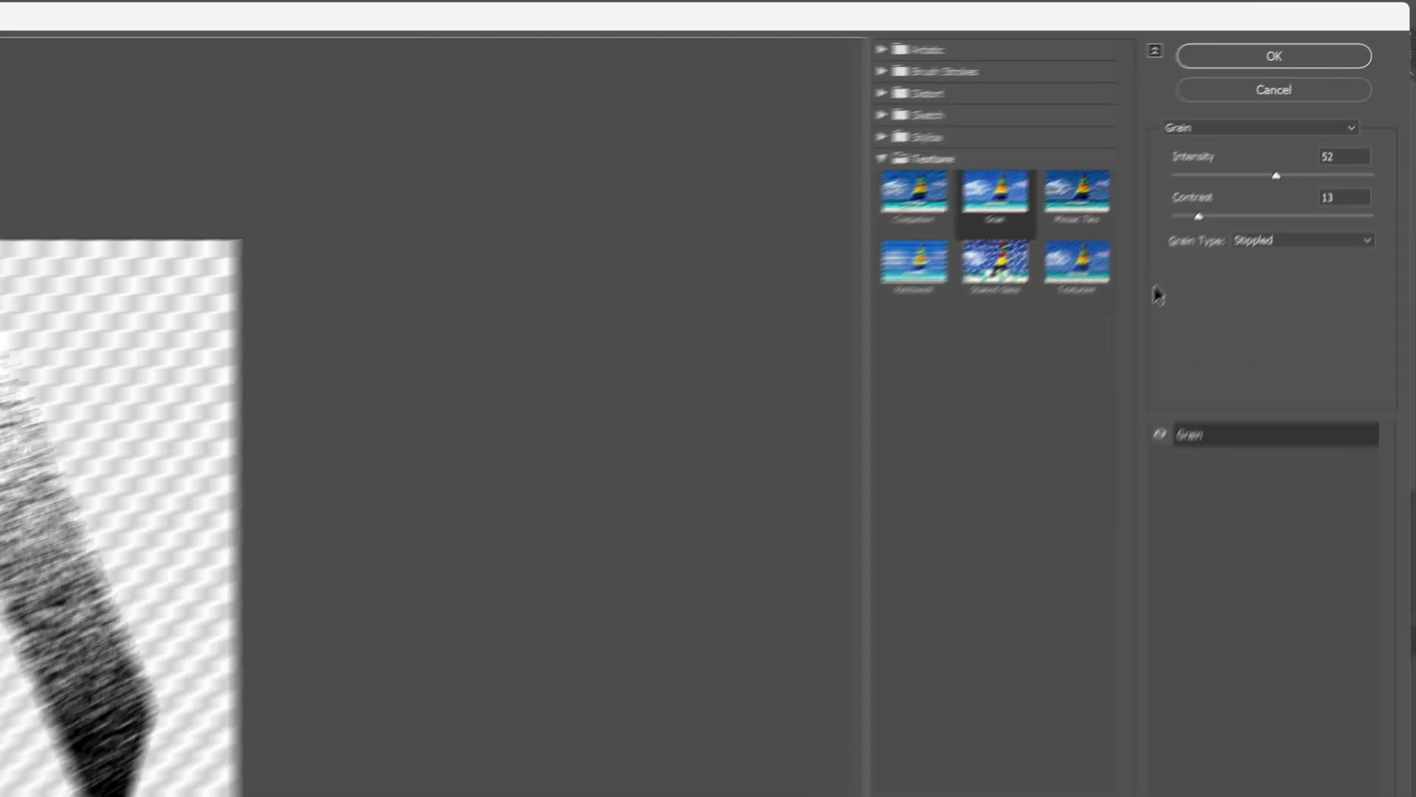
{"action": "left_click", "coordinate": [1304, 267]}
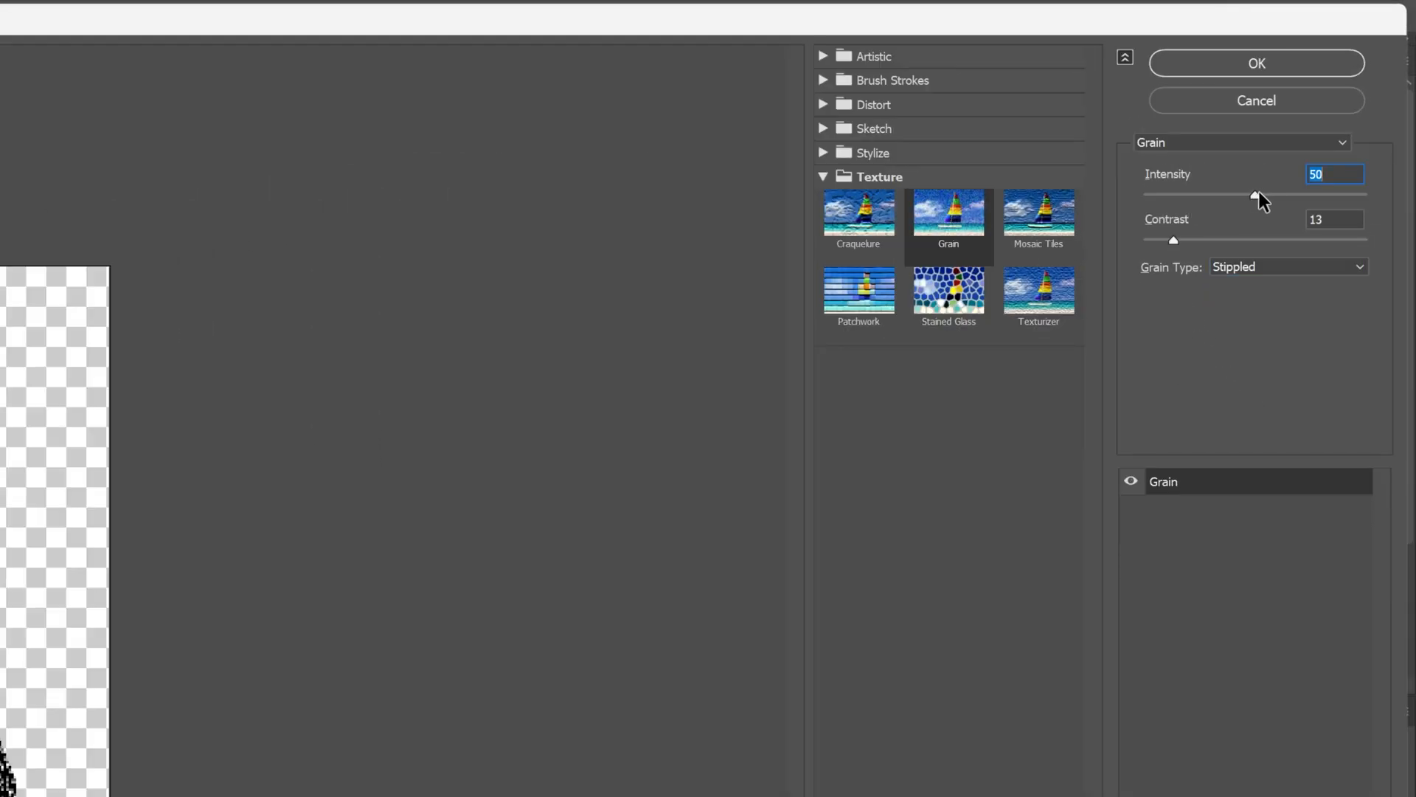
{"action": "left_click_drag", "start_coordinate": [1256, 194], "coordinate": [1220, 194]}
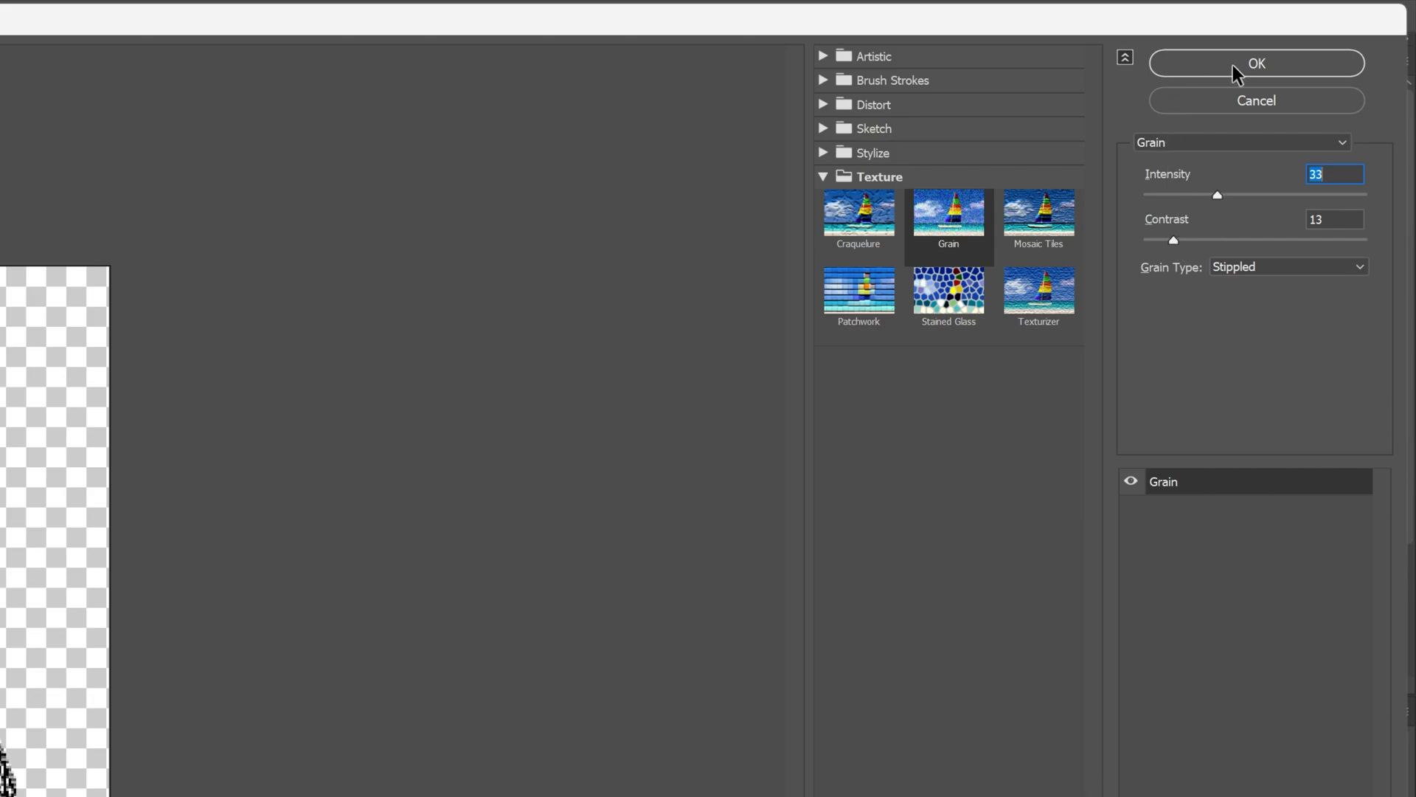
{"action": "left_click", "coordinate": [1258, 60]}
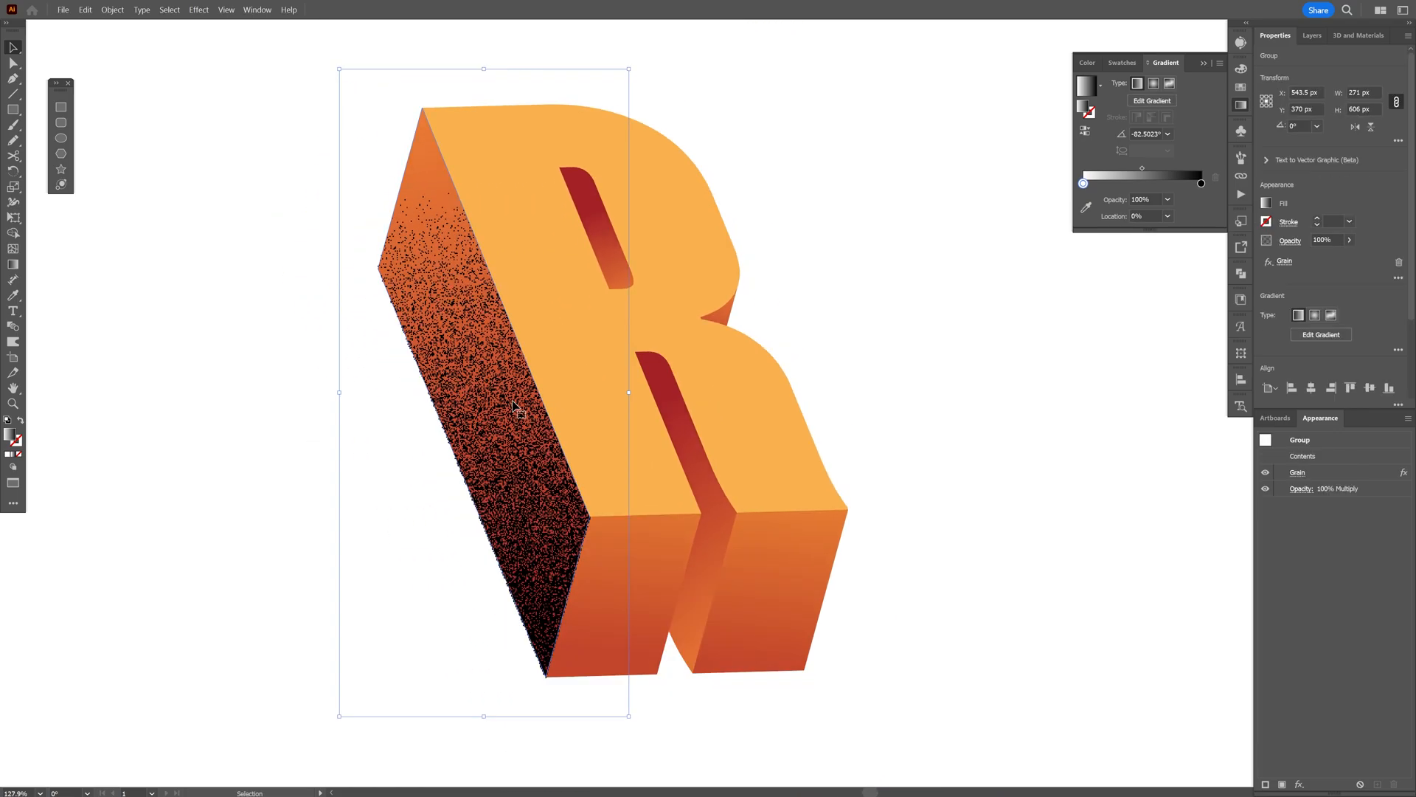
- Drag the grain gradient along the length of the side face with the Gradient tool
{"action": "left_click", "coordinate": [14, 263]}
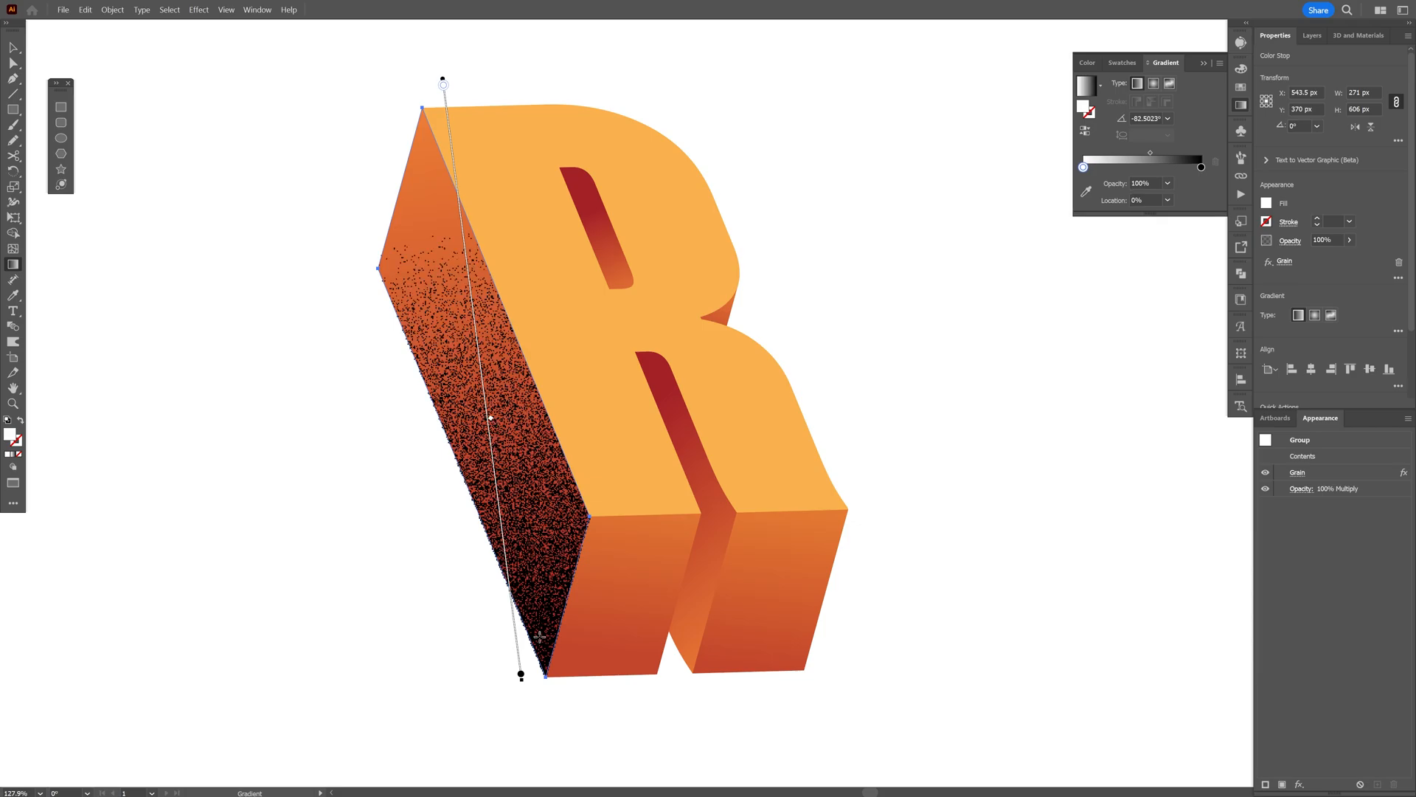
{"action": "left_click_drag", "start_coordinate": [521, 673], "coordinate": [779, 577]}
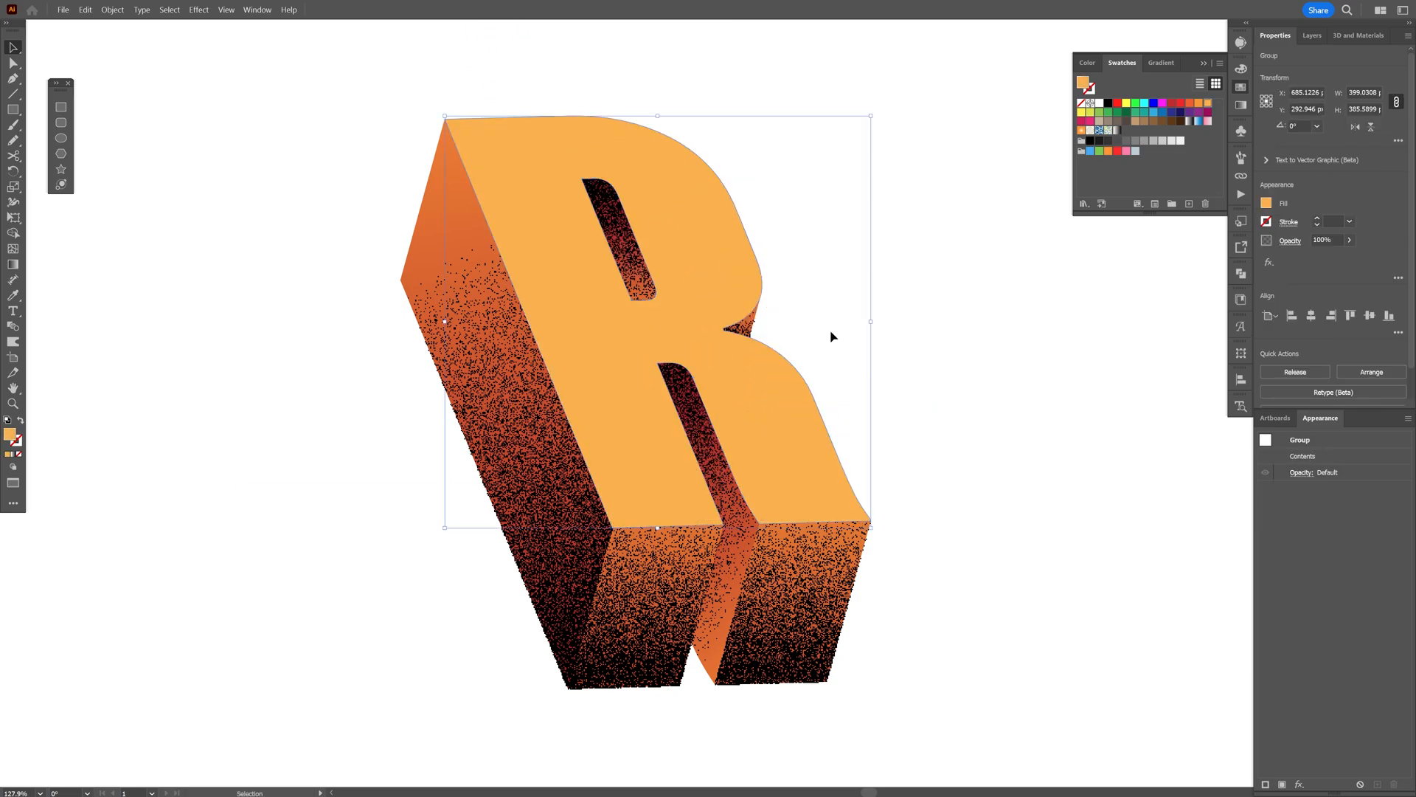
{"action": "mouse_move", "coordinate": [835, 336]}
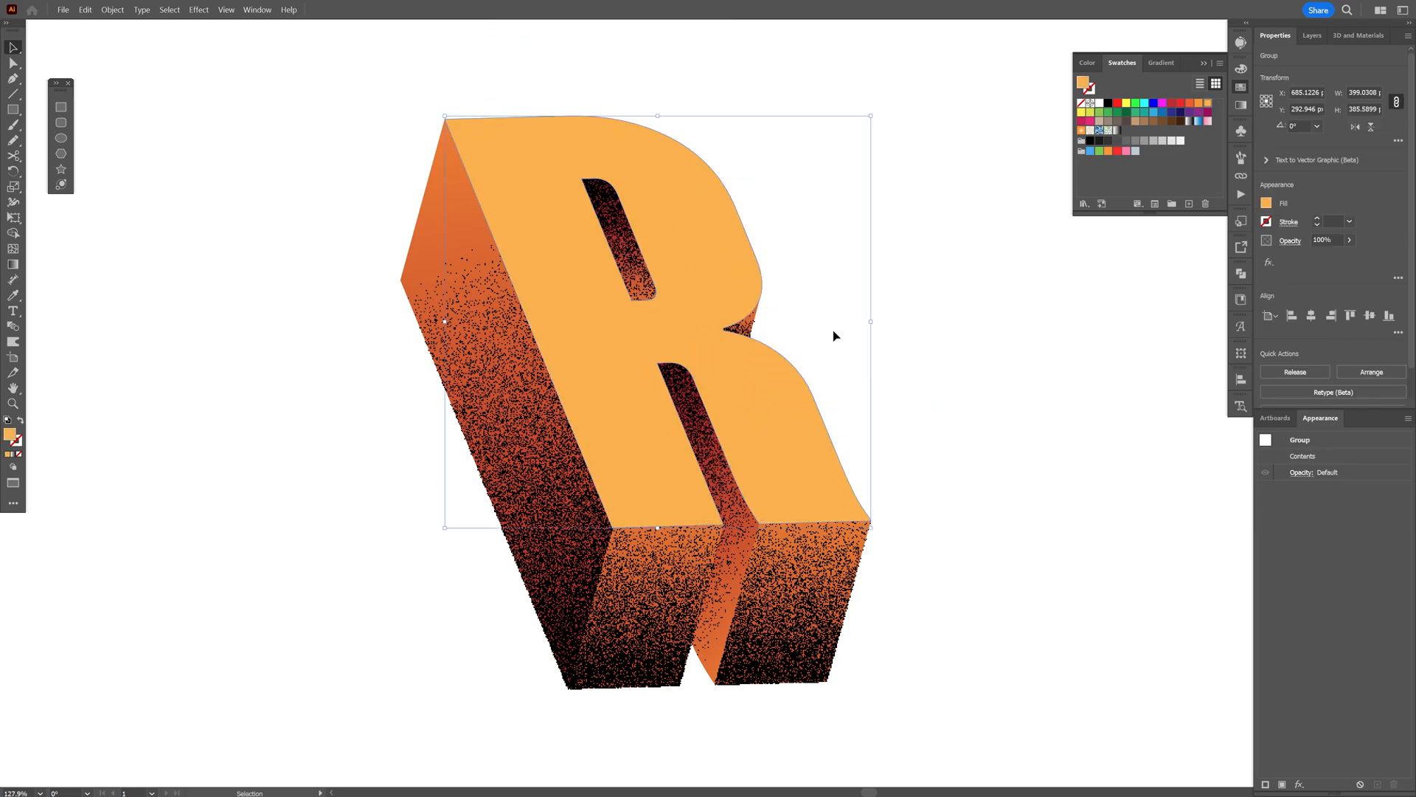
- Fill the R's top face with the white-to-black gradient swatch and reapply the grain
{"action": "left_click", "coordinate": [1090, 131]}
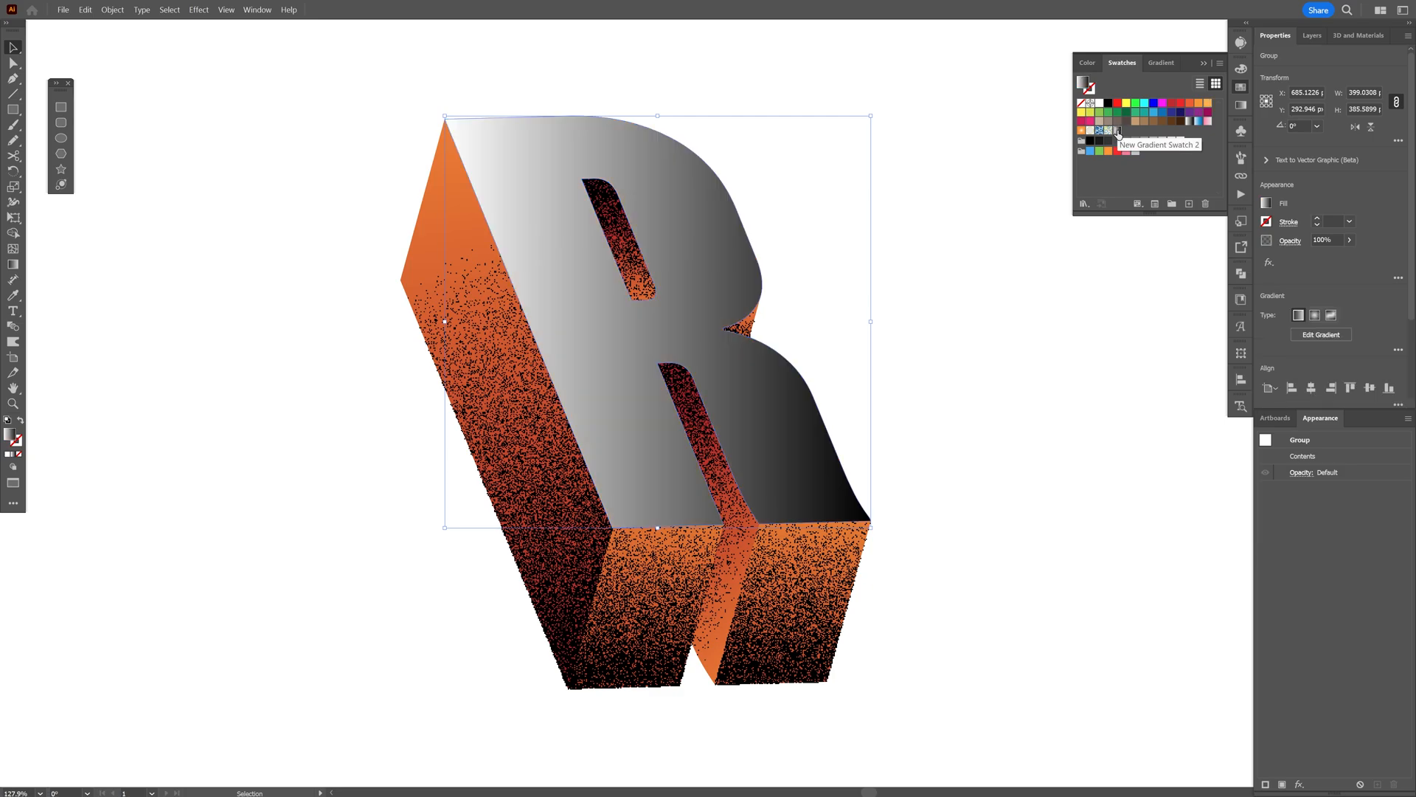
{"action": "left_click", "coordinate": [198, 9]}
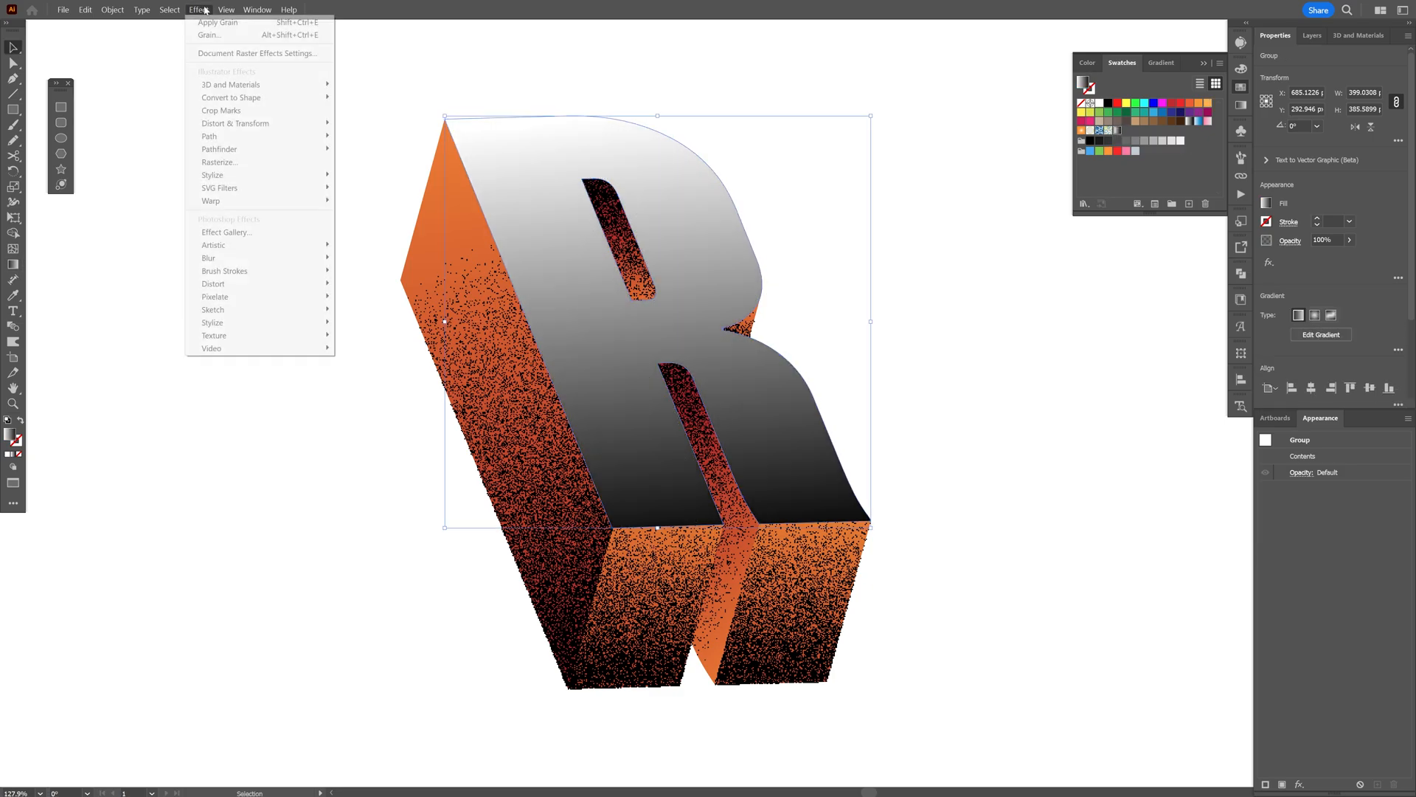
{"action": "left_click", "coordinate": [213, 35]}
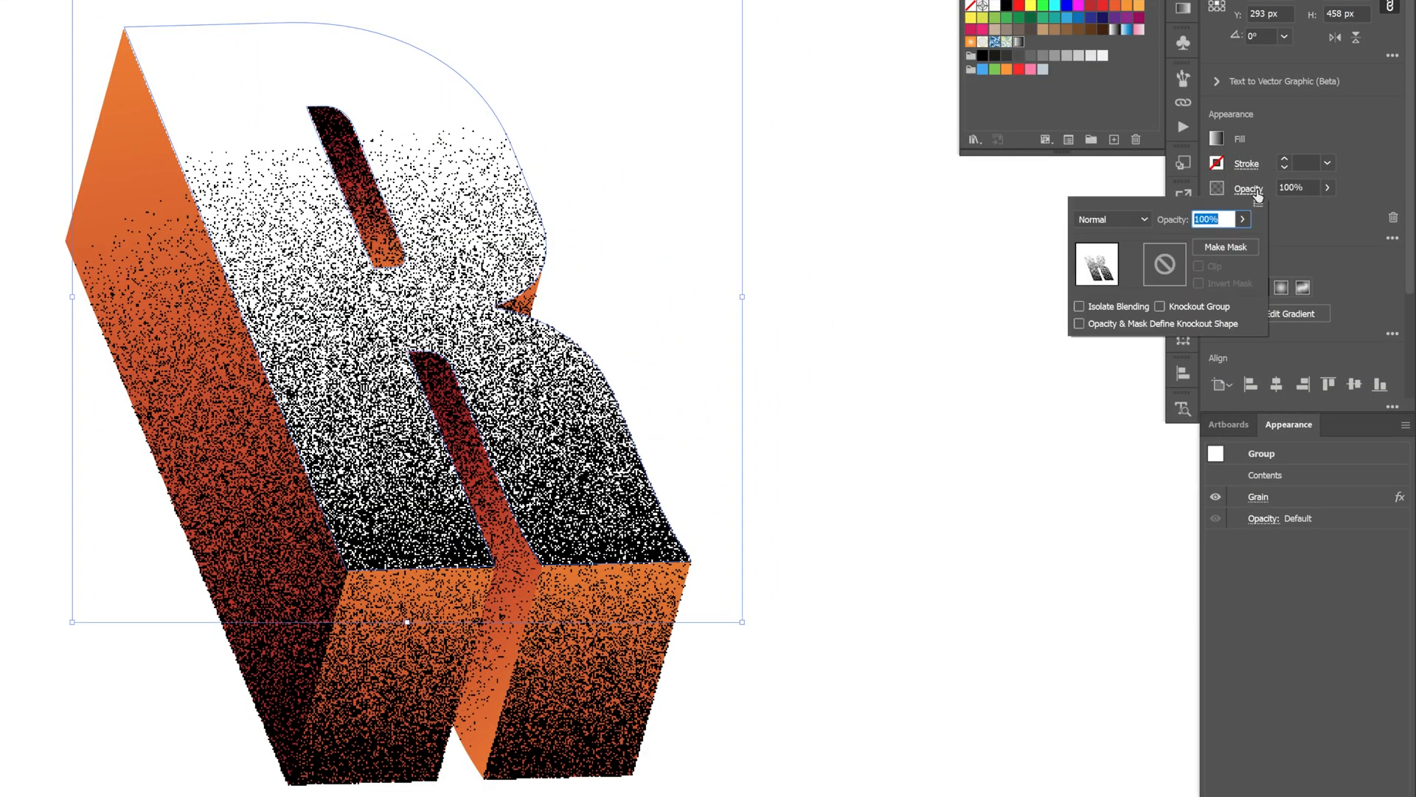
- Blend the grainy top face with Soft Light at 27% opacity
{"action": "left_click", "coordinate": [1112, 219]}
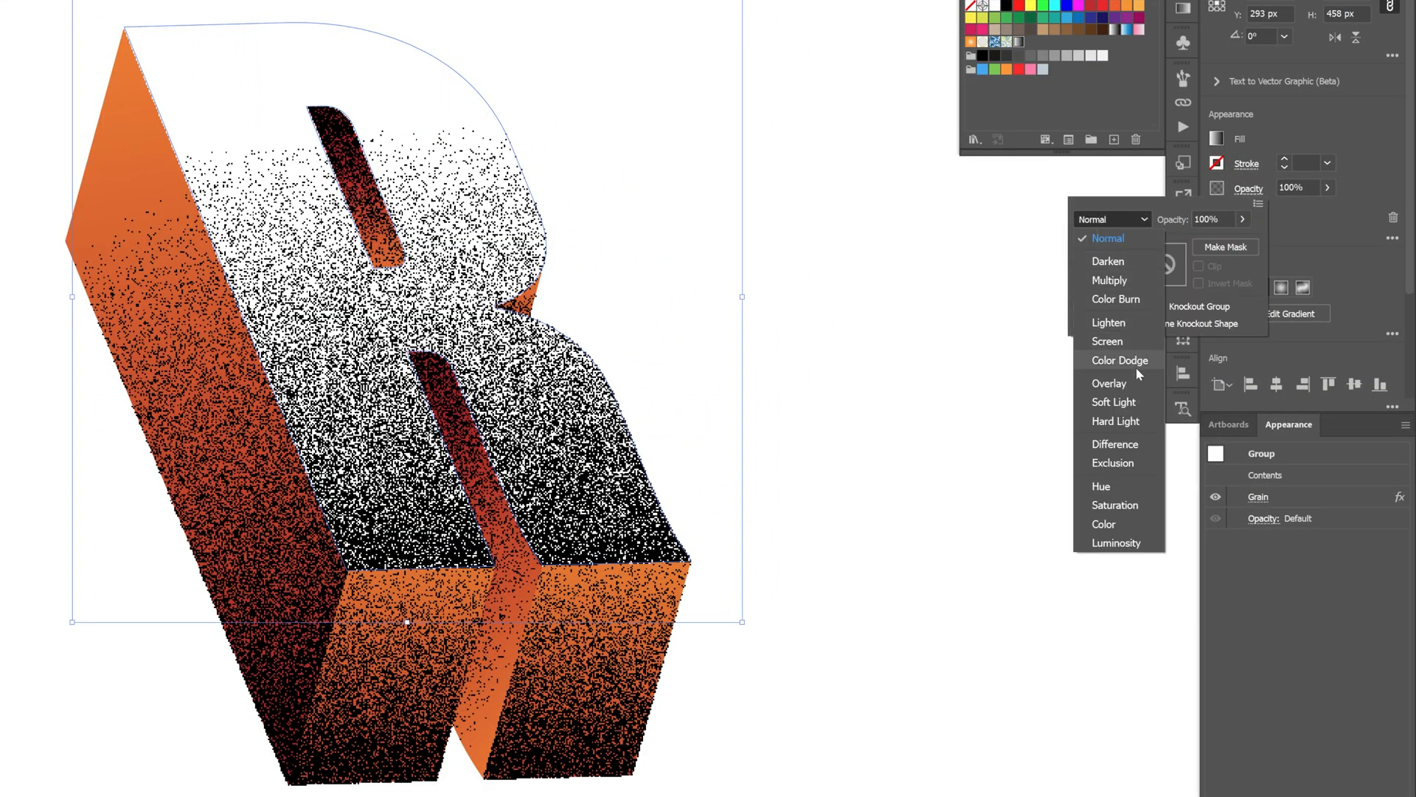
{"action": "left_click", "coordinate": [1114, 402]}
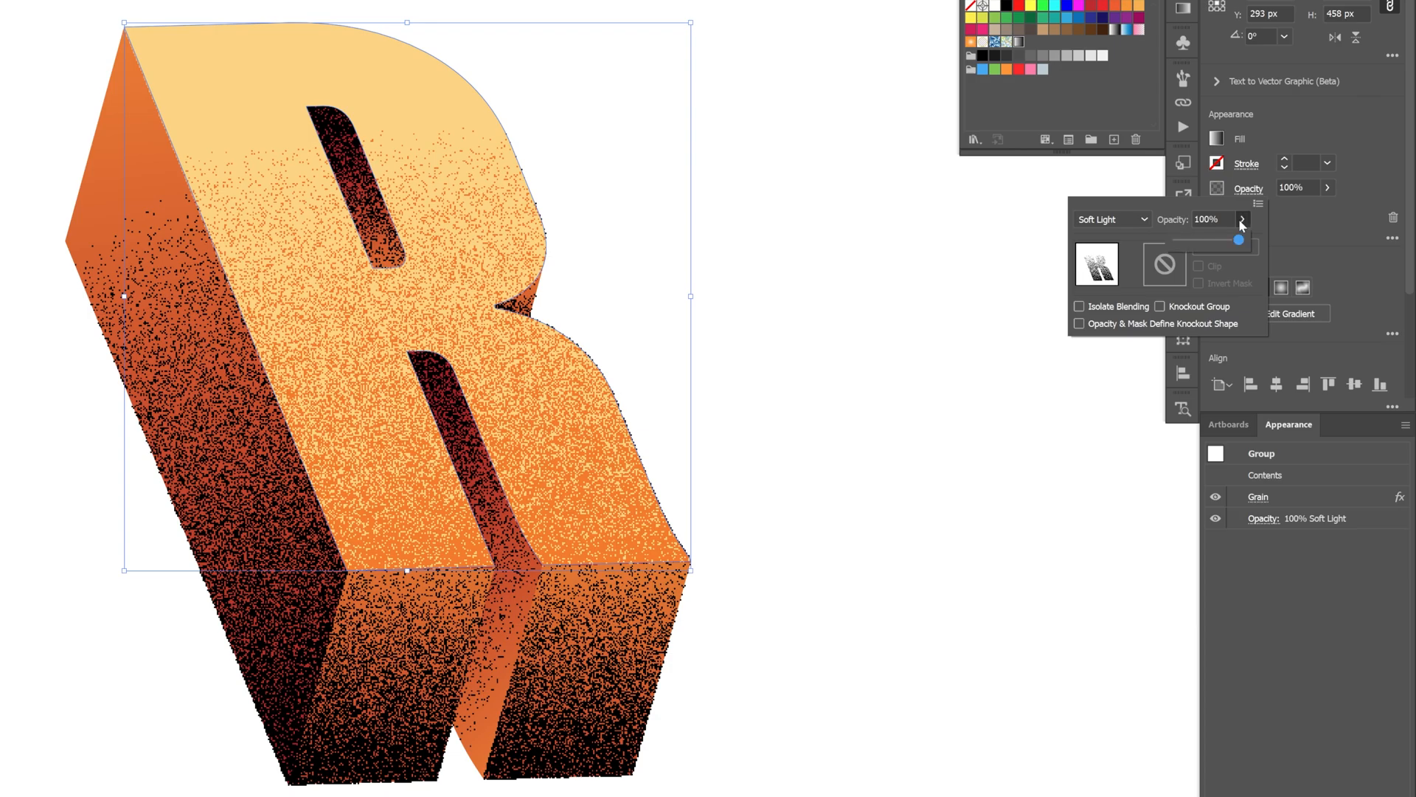
{"action": "left_click_drag", "start_coordinate": [1237, 239], "coordinate": [1175, 238]}
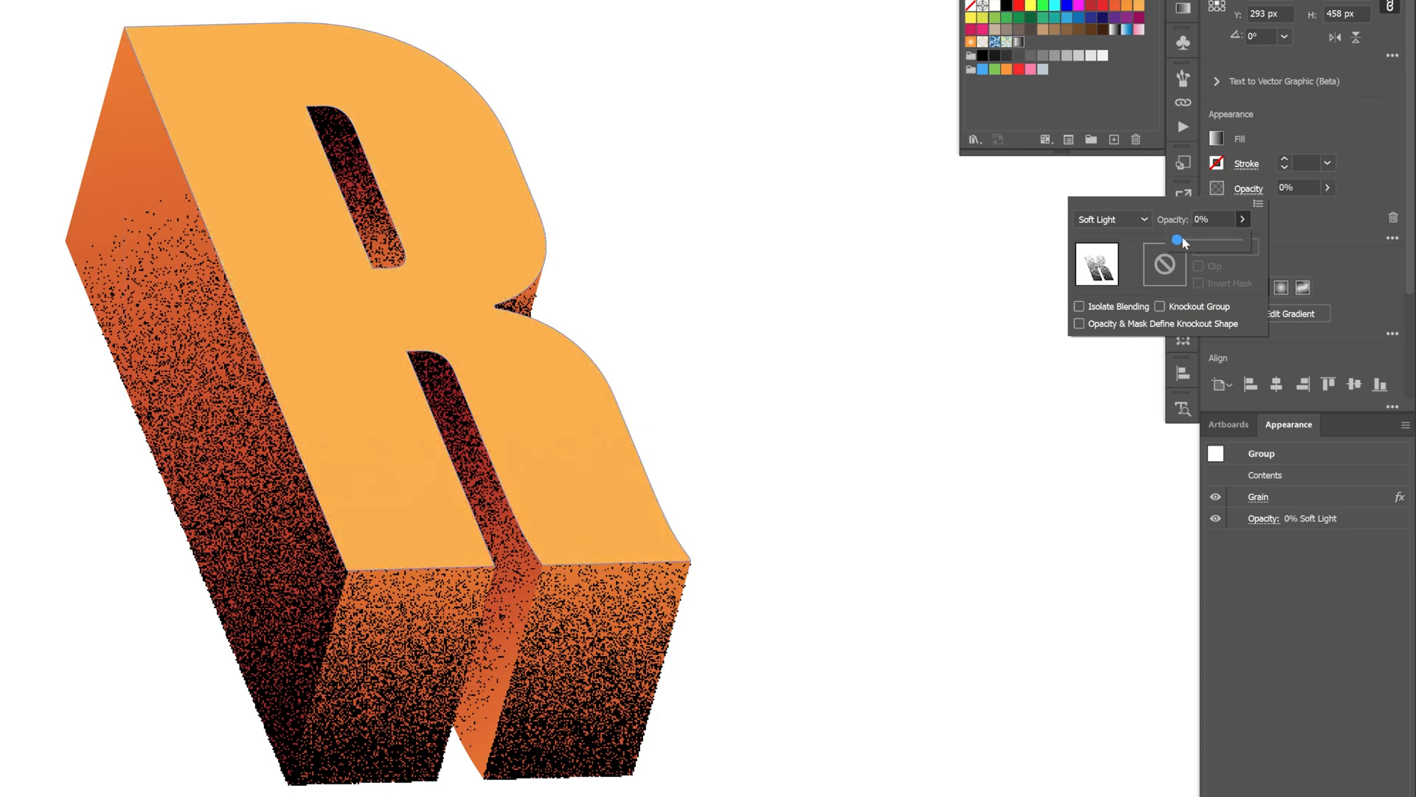
{"action": "left_click_drag", "start_coordinate": [1176, 238], "coordinate": [1192, 238]}
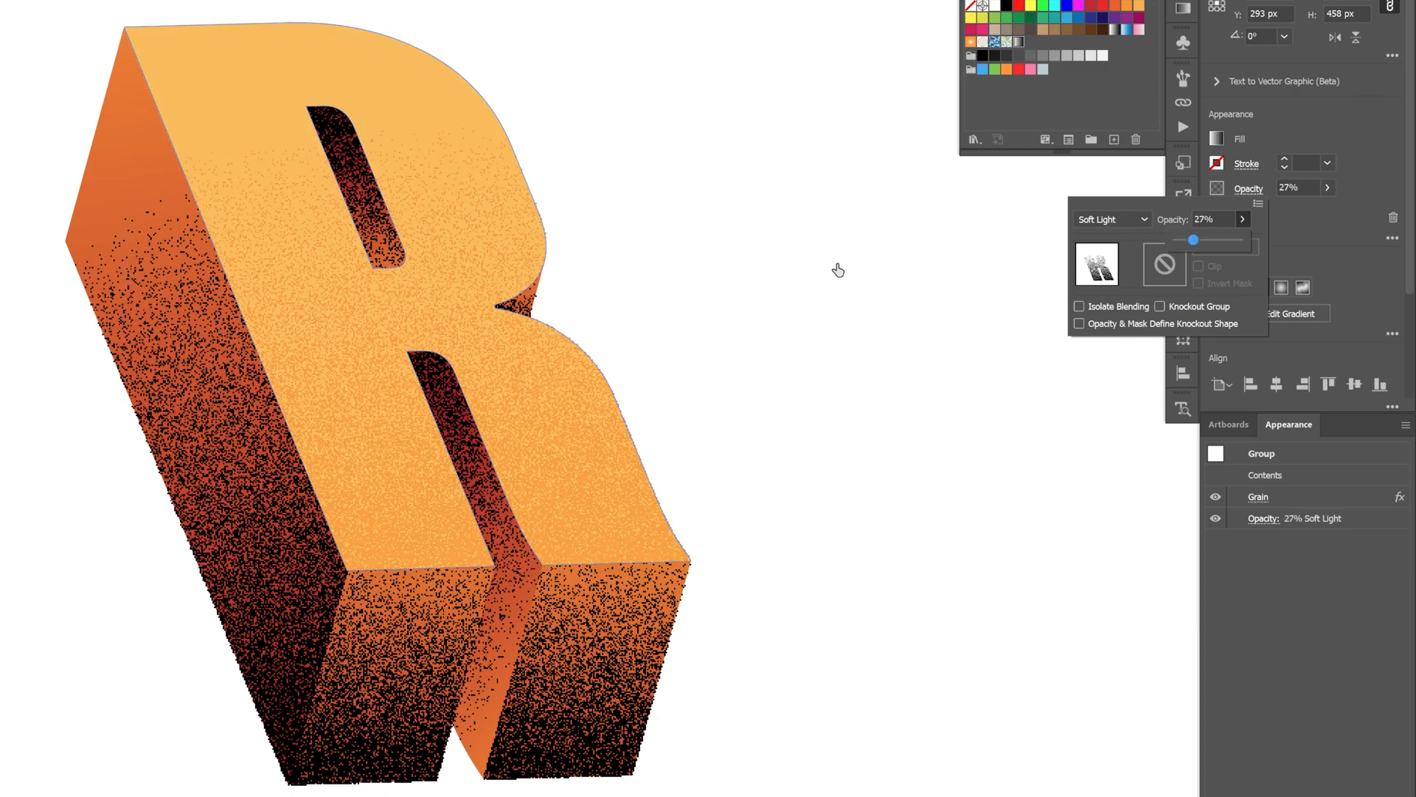